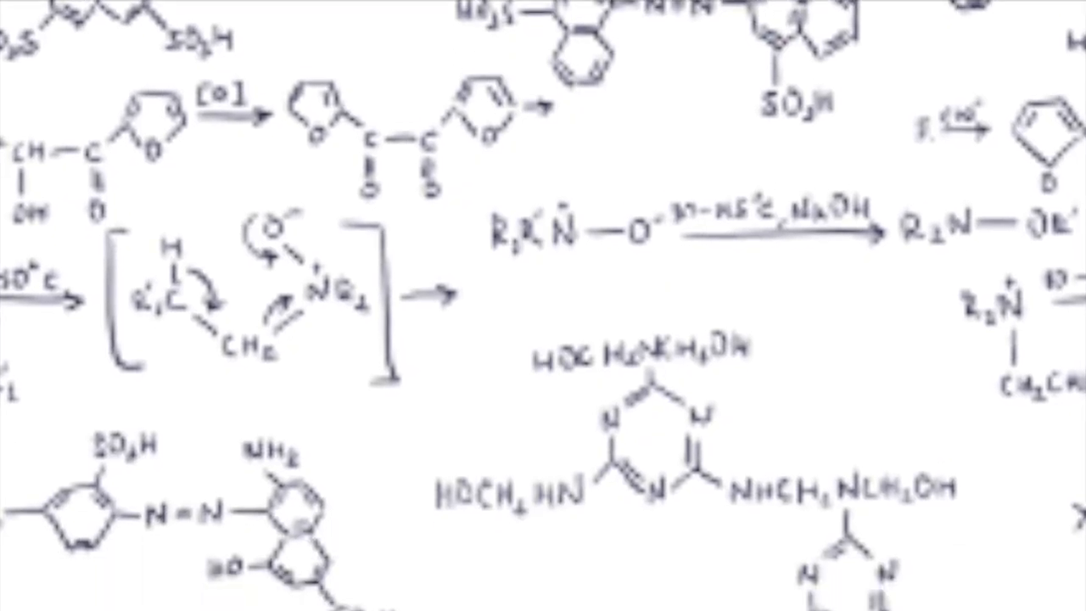
scroll(down, 3)
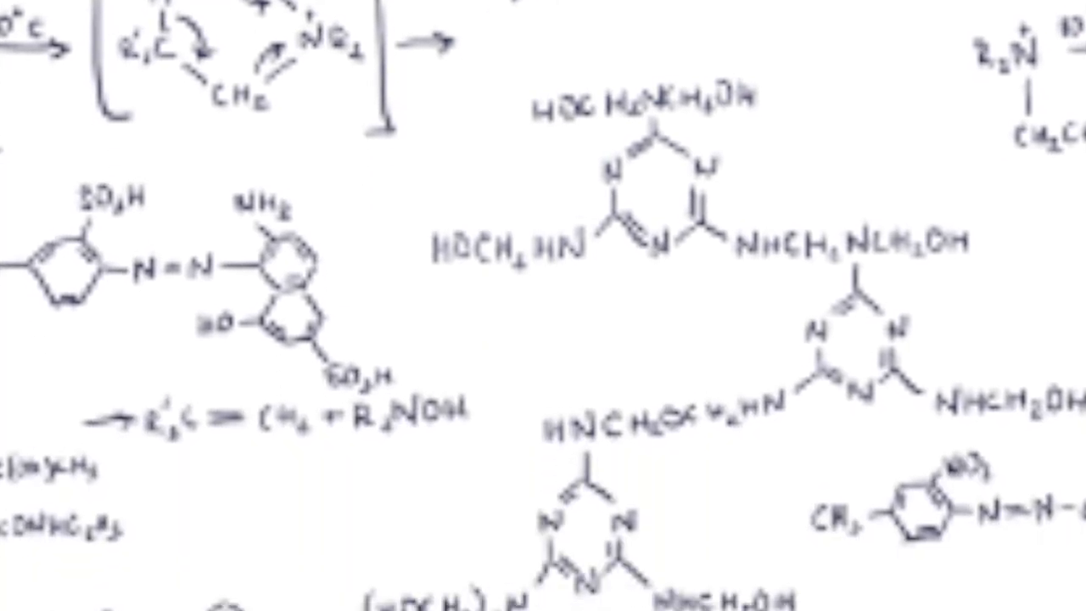